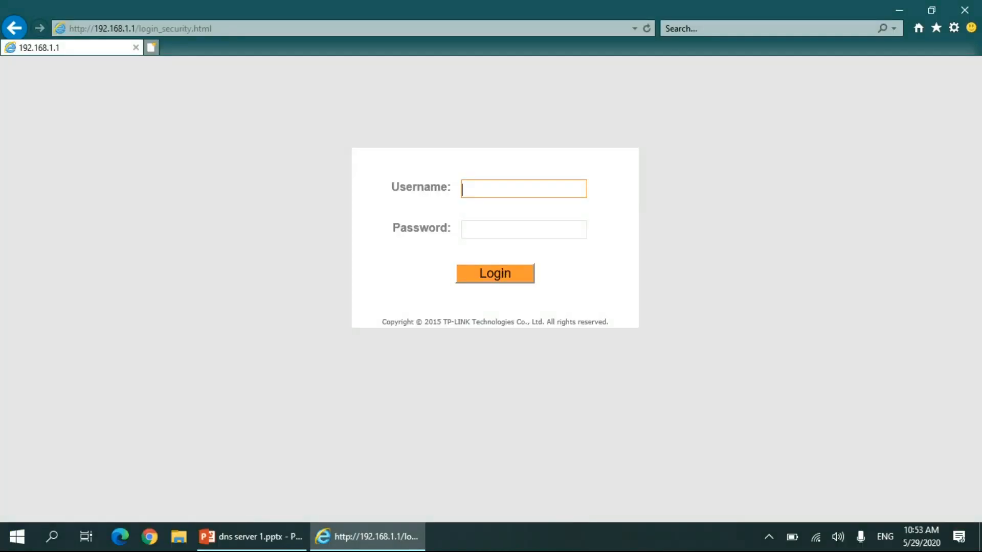
{"action": "left_click", "coordinate": [250, 28]}
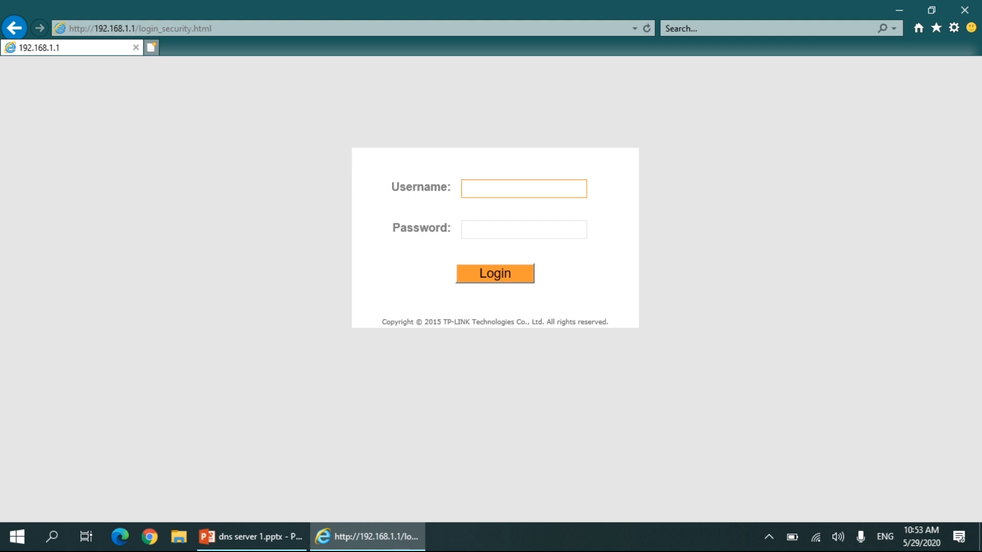
{"action": "type", "text": "a"}
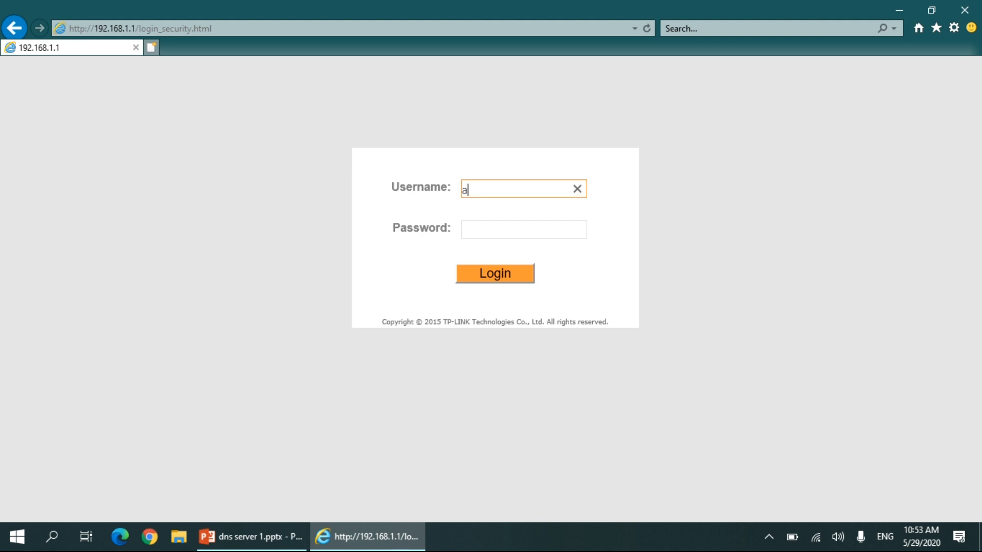
{"action": "type", "text": "dmin"}
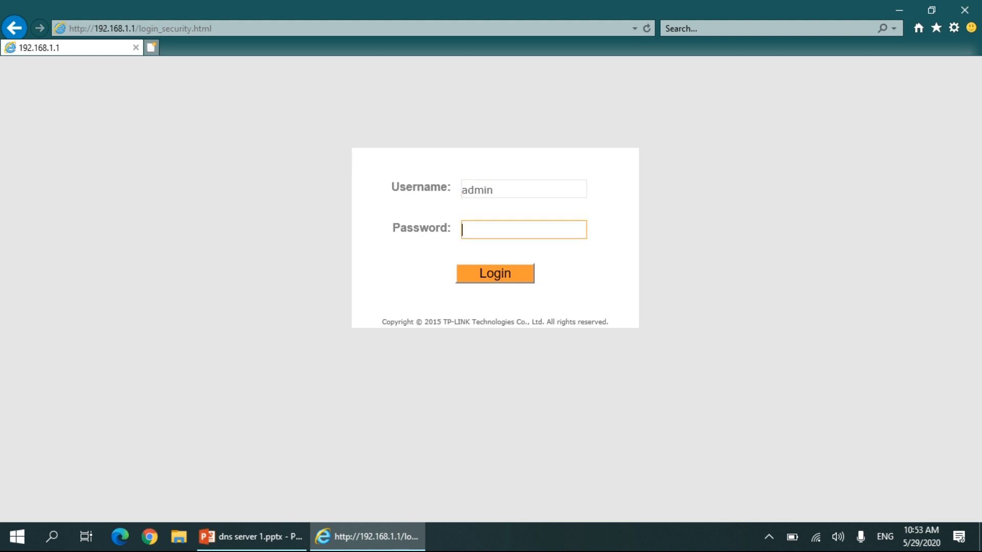
{"action": "type", "text": "password"}
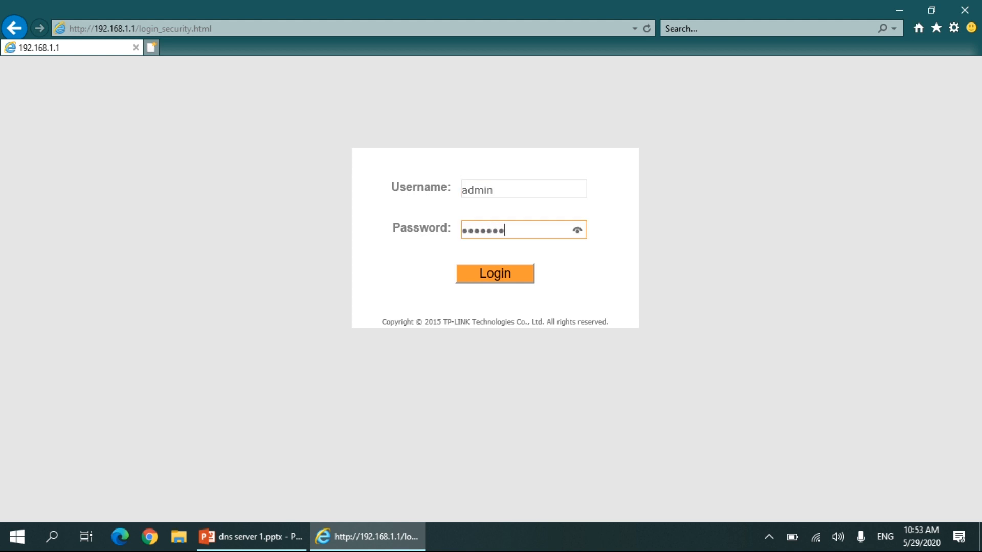
{"action": "left_click", "coordinate": [494, 273]}
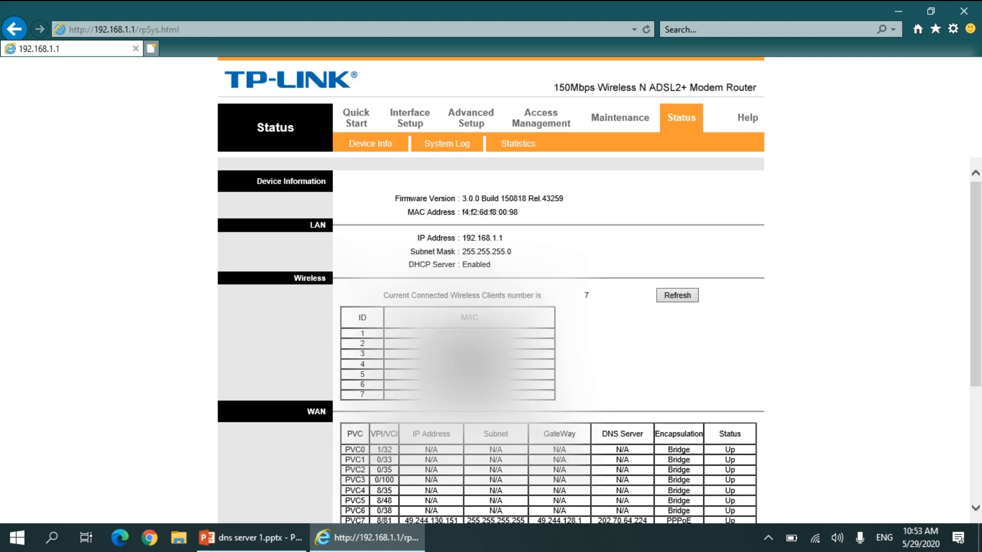
Go to the LAN interface setup page showing DHCP and DNS settings
{"action": "left_click", "coordinate": [410, 117]}
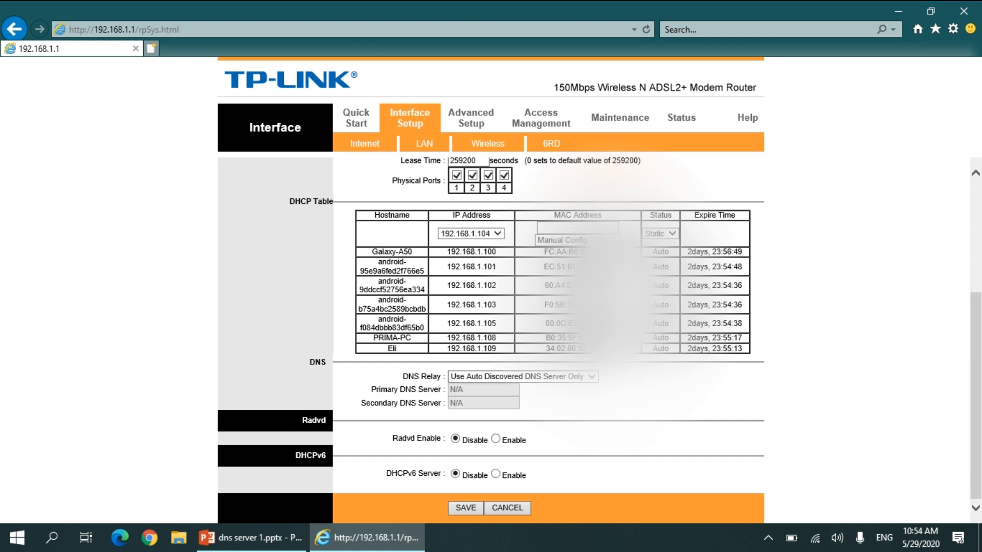
Set DNS relay to user-discovered servers, primary 8.8.8.8, secondary 8.8.4.4
{"action": "left_click", "coordinate": [521, 376]}
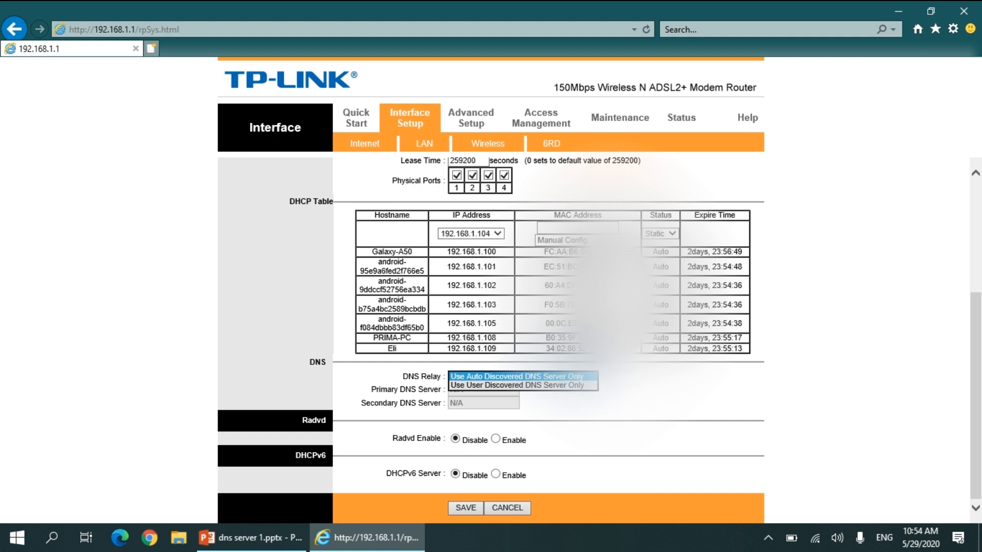
{"action": "left_click", "coordinate": [520, 384]}
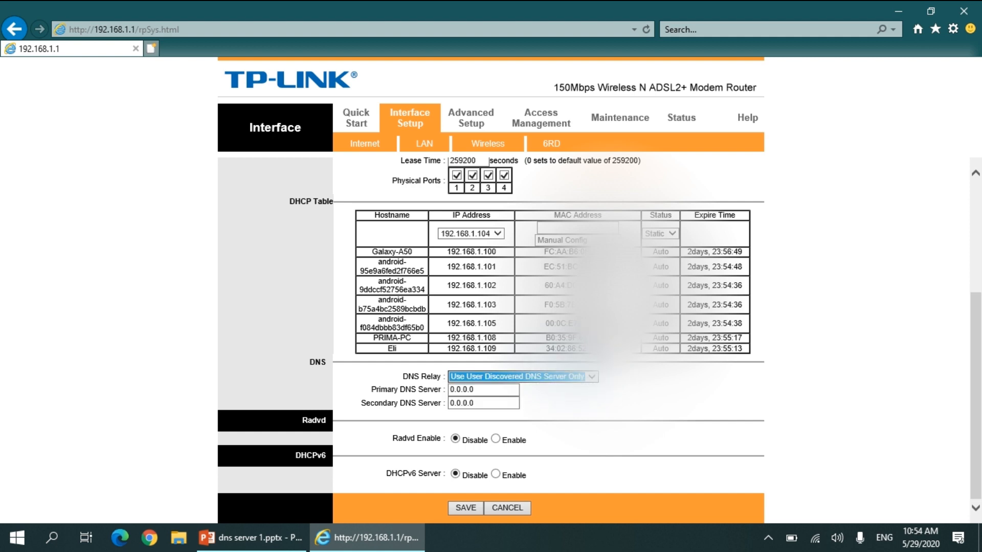
{"action": "left_click", "coordinate": [482, 390]}
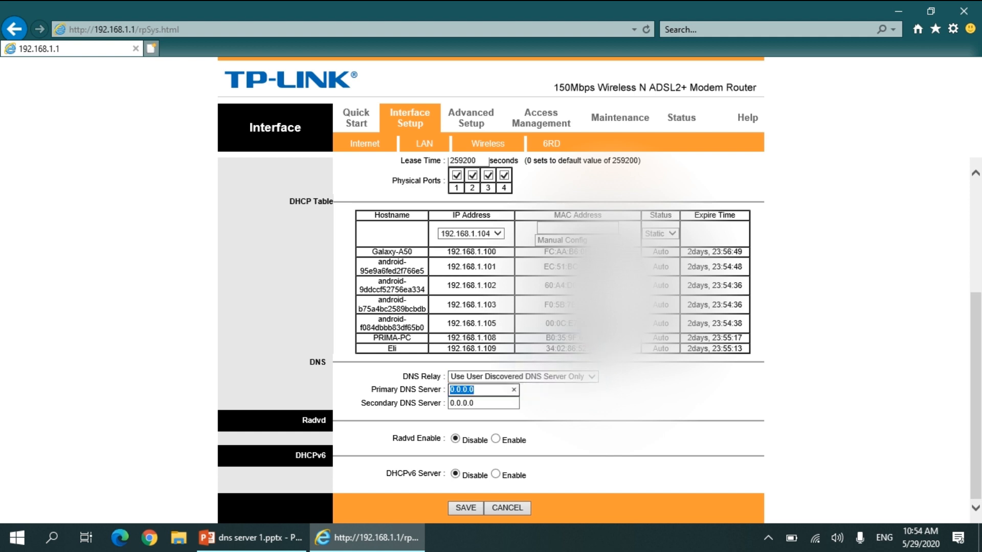
{"action": "type", "text": "8.8.8.8"}
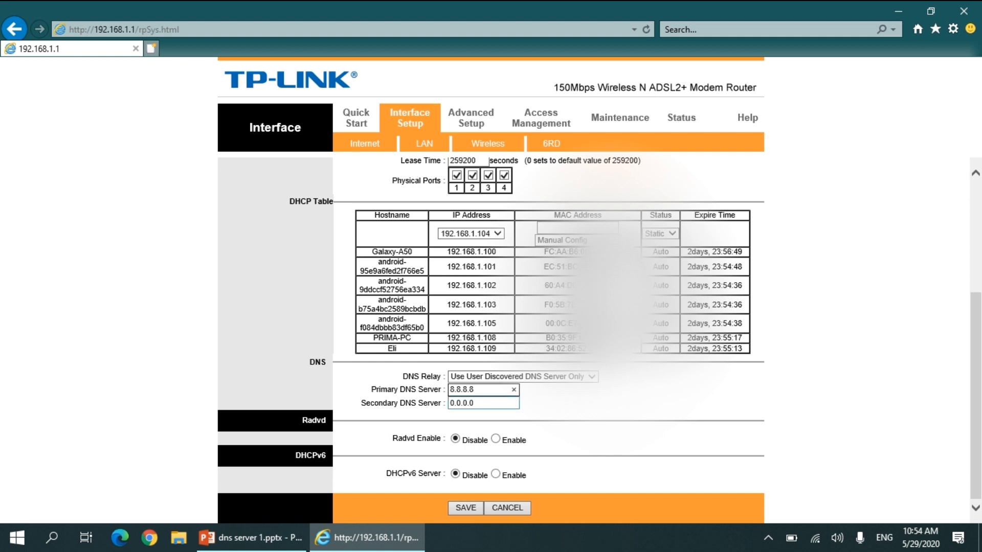
{"action": "left_click", "coordinate": [482, 402]}
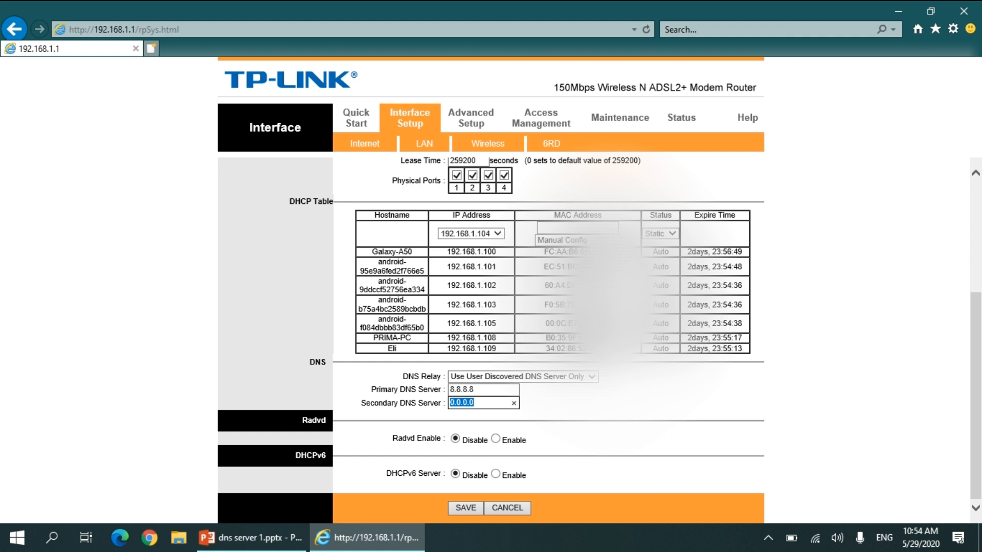
{"action": "type", "text": "8.8.4.4"}
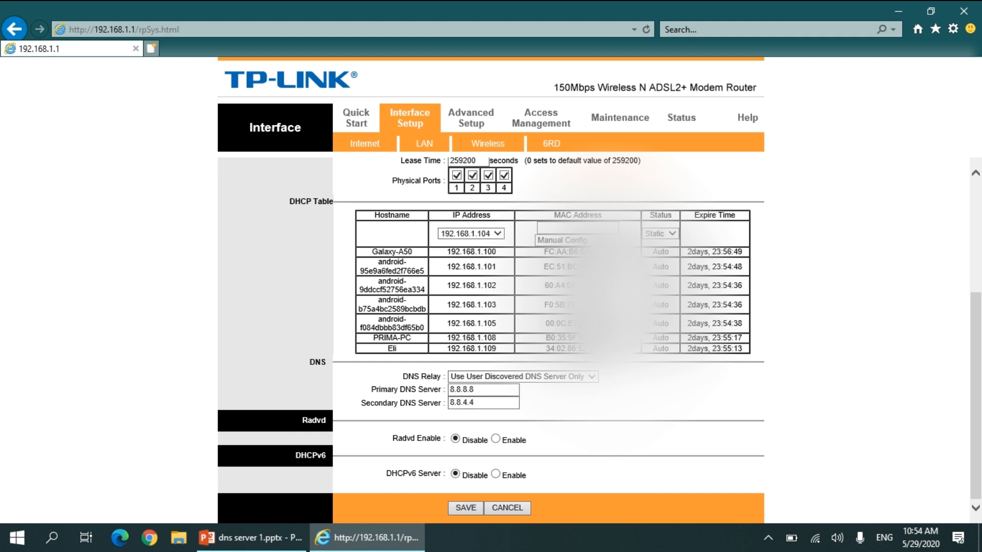
Restart the router from Maintenance > SysRestart using current settings
{"action": "scroll", "scroll_direction": "up", "scroll_amount": 3}
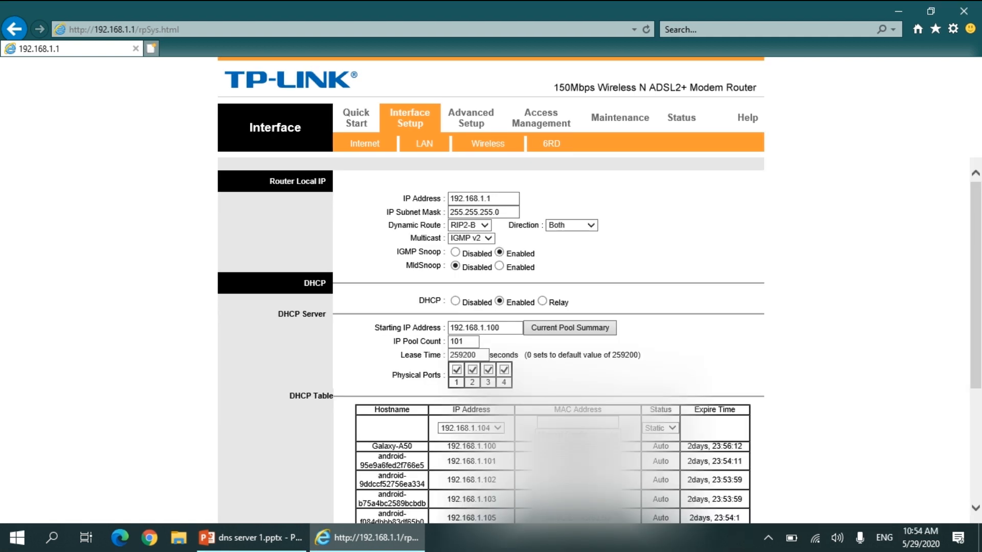
{"action": "scroll", "scroll_direction": "down", "scroll_amount": 3}
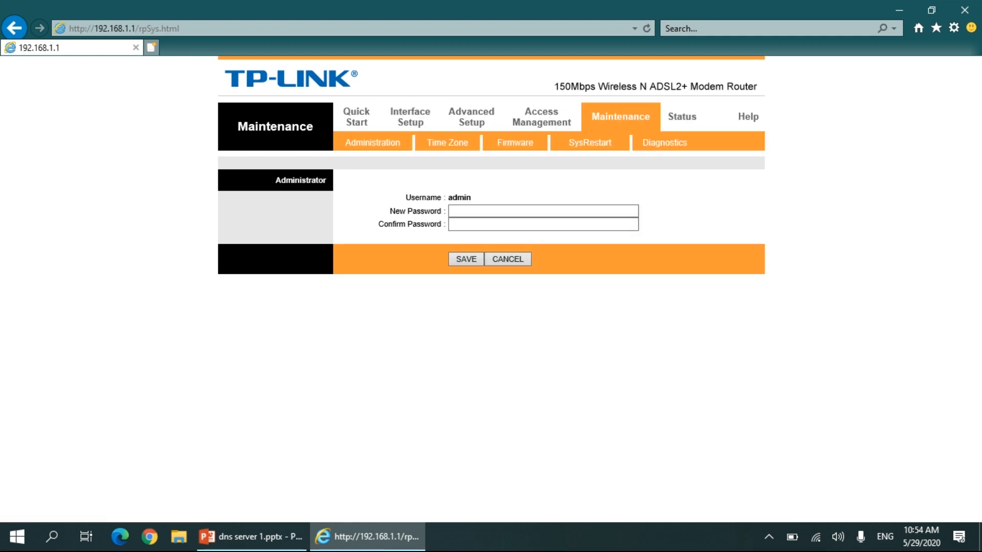
{"action": "left_click", "coordinate": [589, 142]}
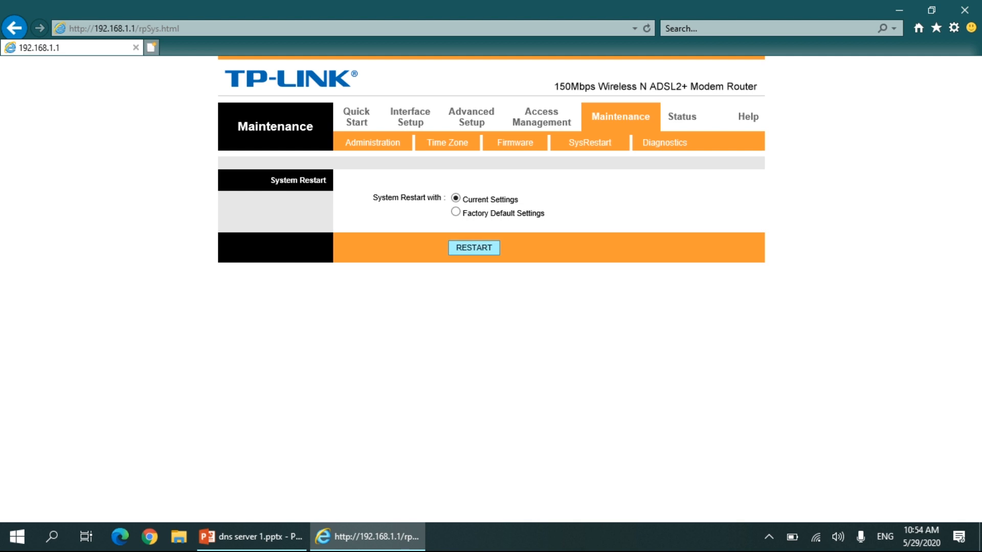
{"action": "left_click", "coordinate": [474, 247]}
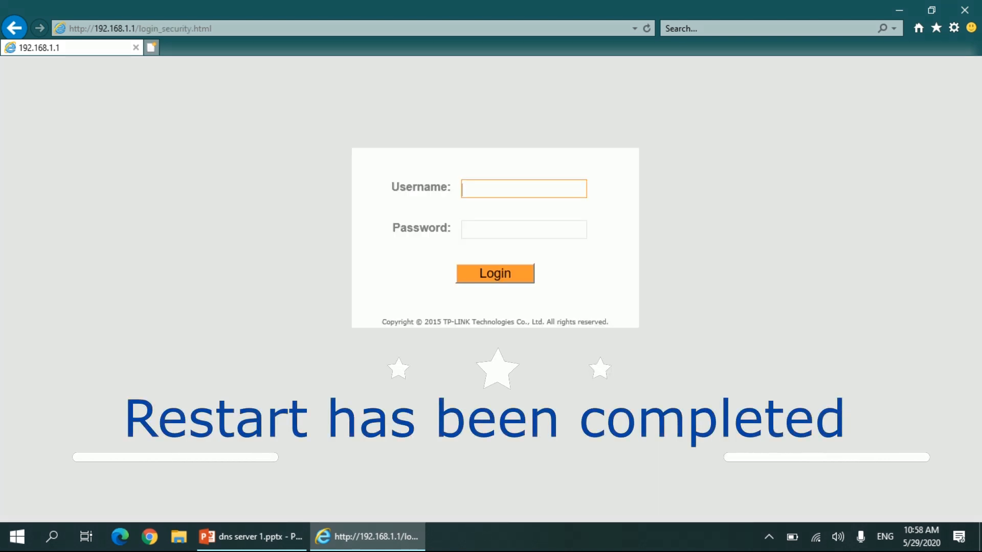
Load youtube.com in a new Internet Explorer tab
{"action": "left_click", "coordinate": [522, 189]}
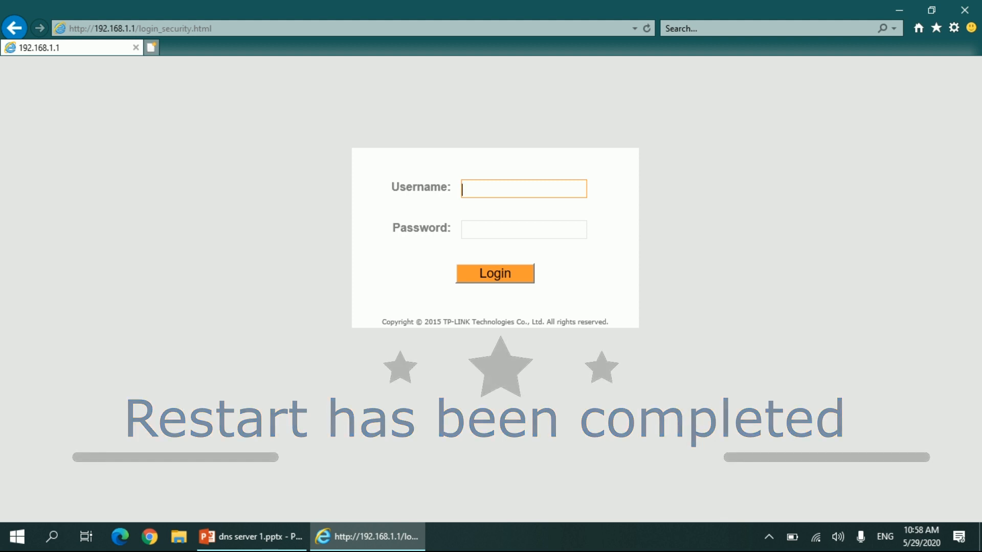
{"action": "type", "text": "youtube.com/"}
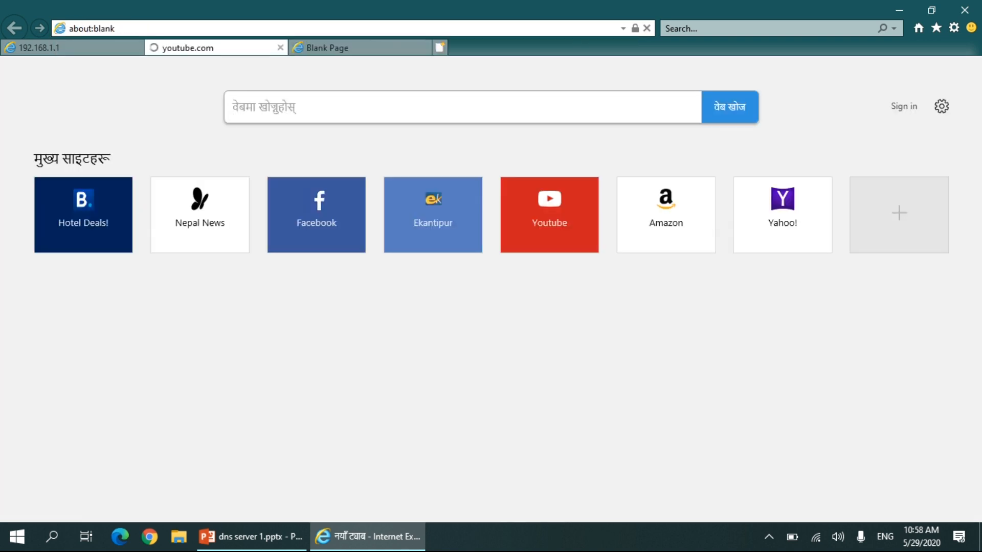
Load facebook.com in another tab, then check the YouTube tab loaded
{"action": "type", "text": "facebook.com/"}
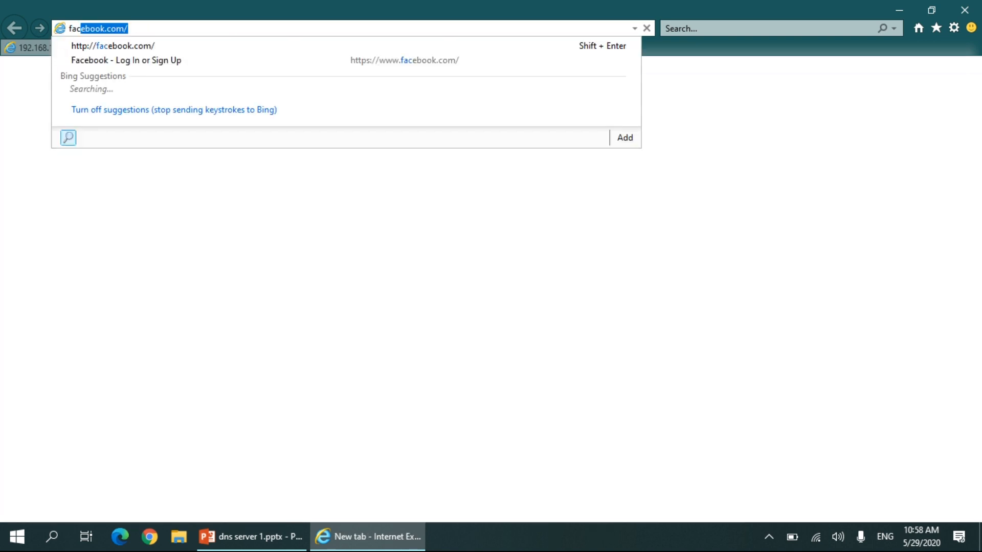
{"action": "key", "text": "Enter"}
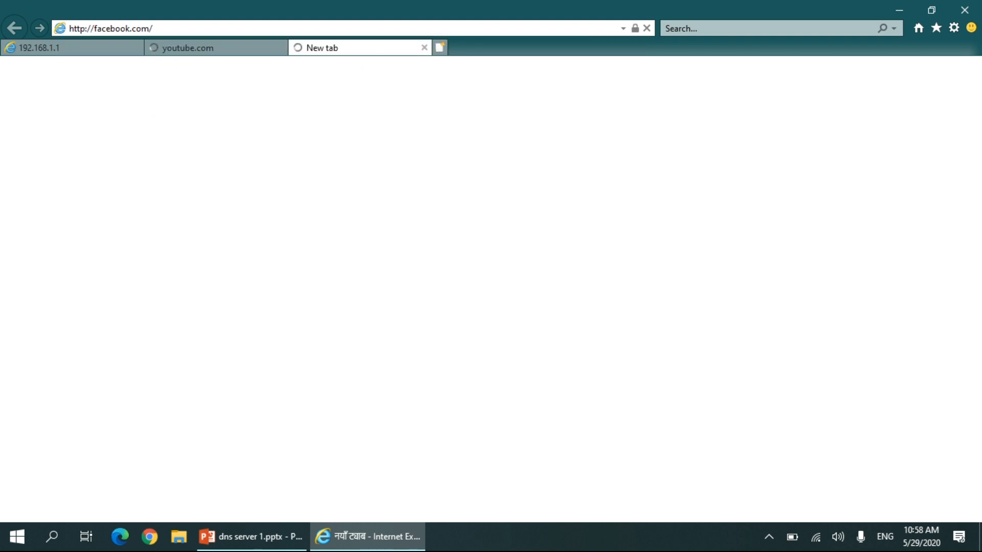
{"action": "left_click", "coordinate": [188, 48]}
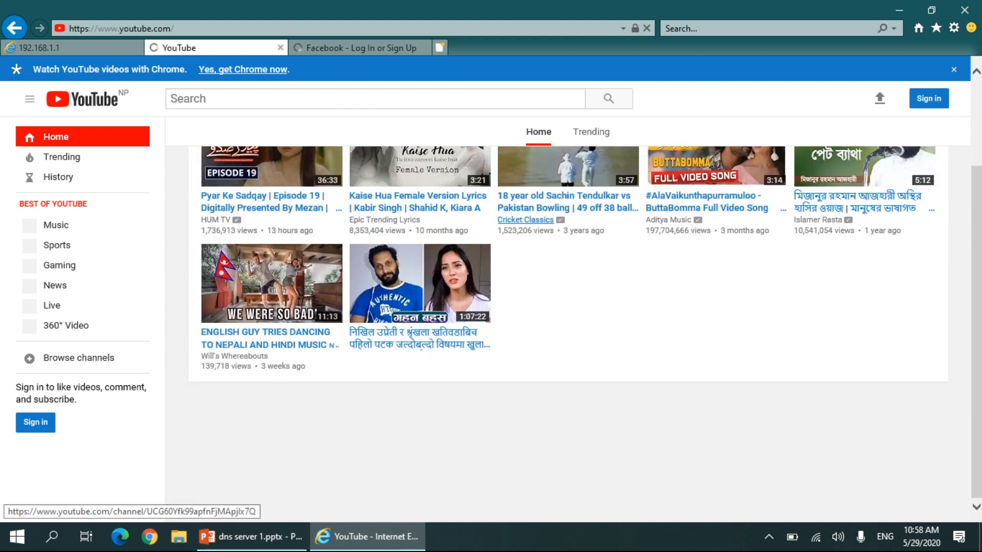
{"action": "scroll", "scroll_direction": "up", "scroll_amount": 3}
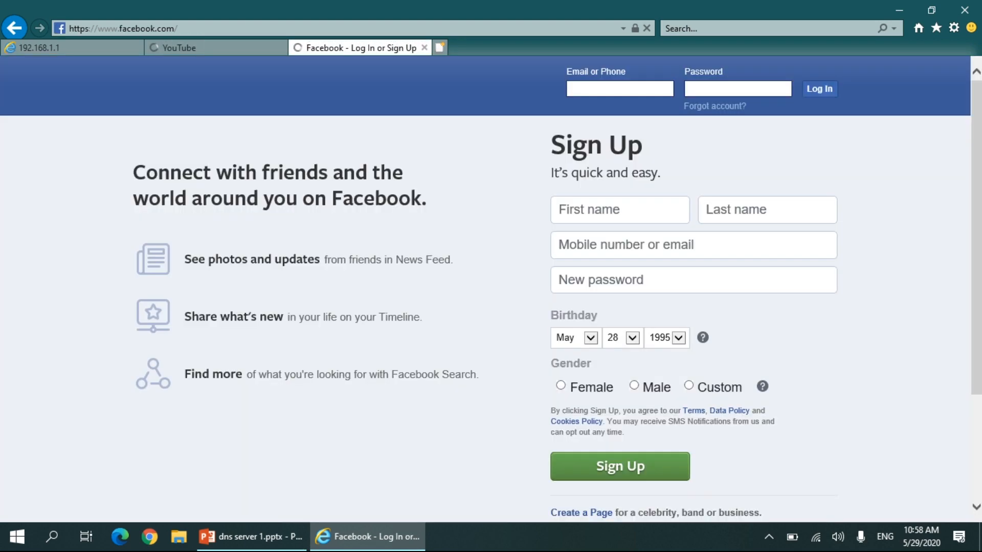
{"action": "left_click", "coordinate": [215, 47]}
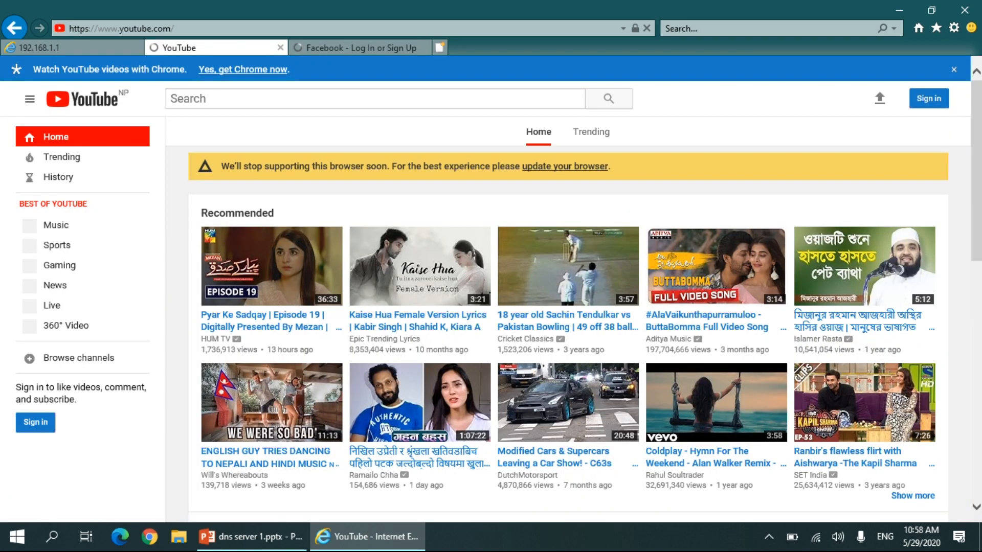